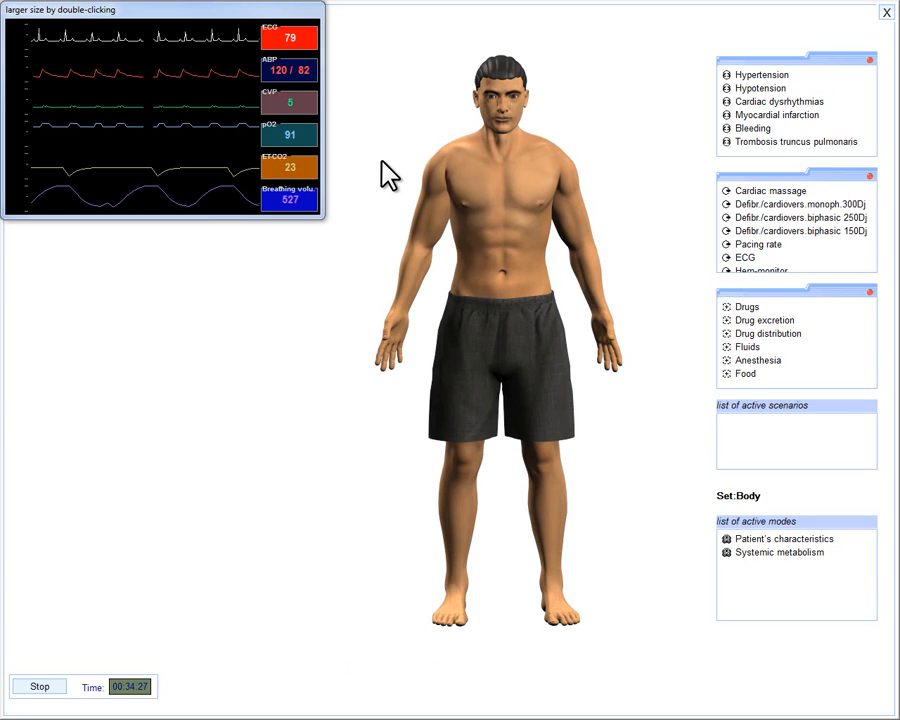
# Change the active set from Body to Pulmo to list the pulmonary modes.
pyautogui.click(525, 185)
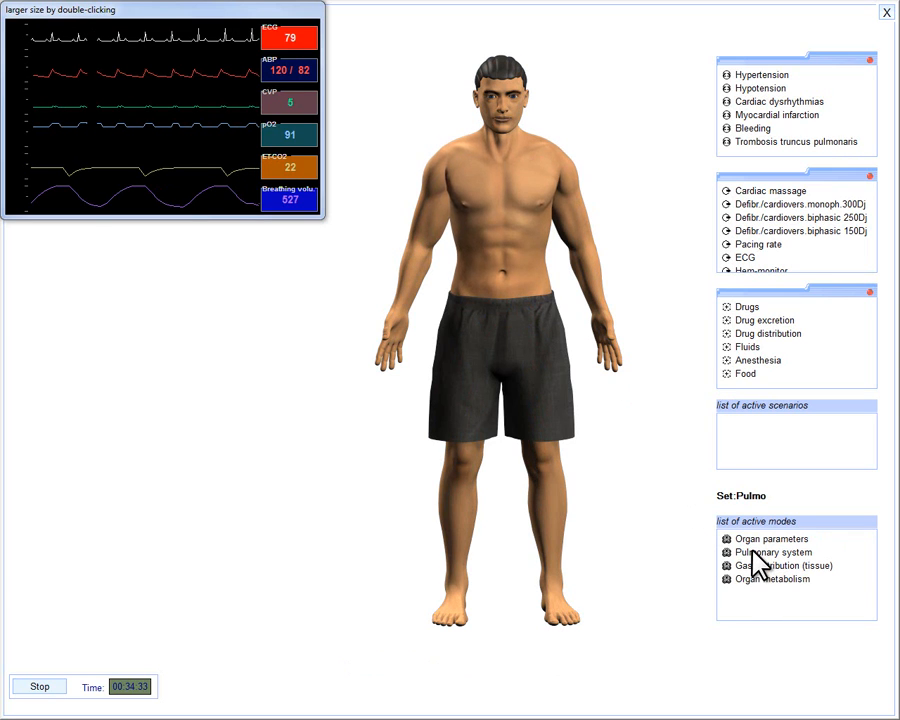
# Open 'Pulmonary system' to view lung volume, alveolar and blood gas pressures, and capillary pH graphs.
pyautogui.click(778, 552)
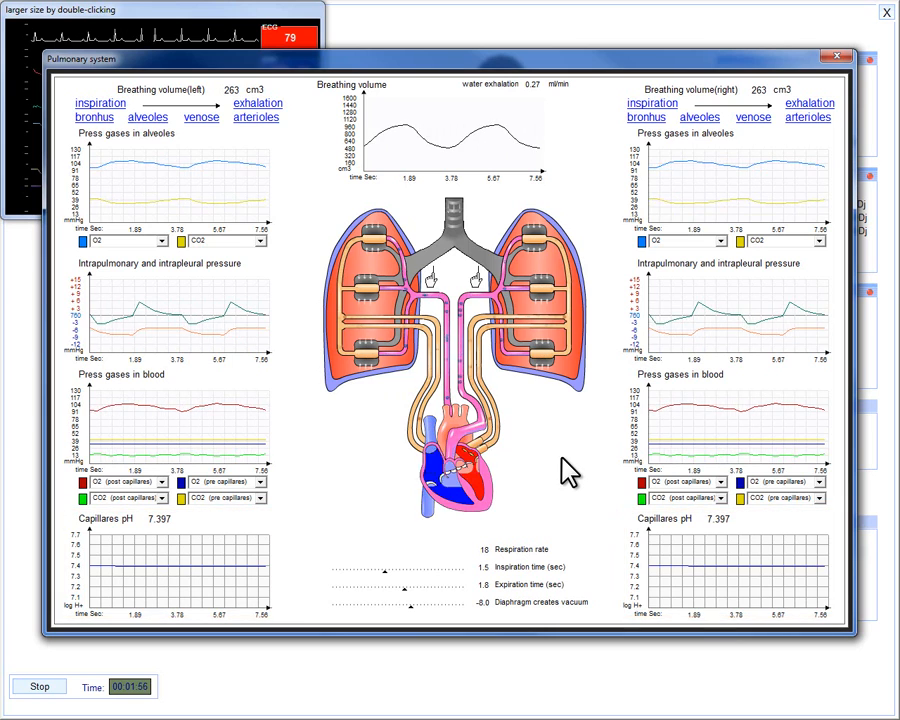
pyautogui.doubleClick(443, 132)
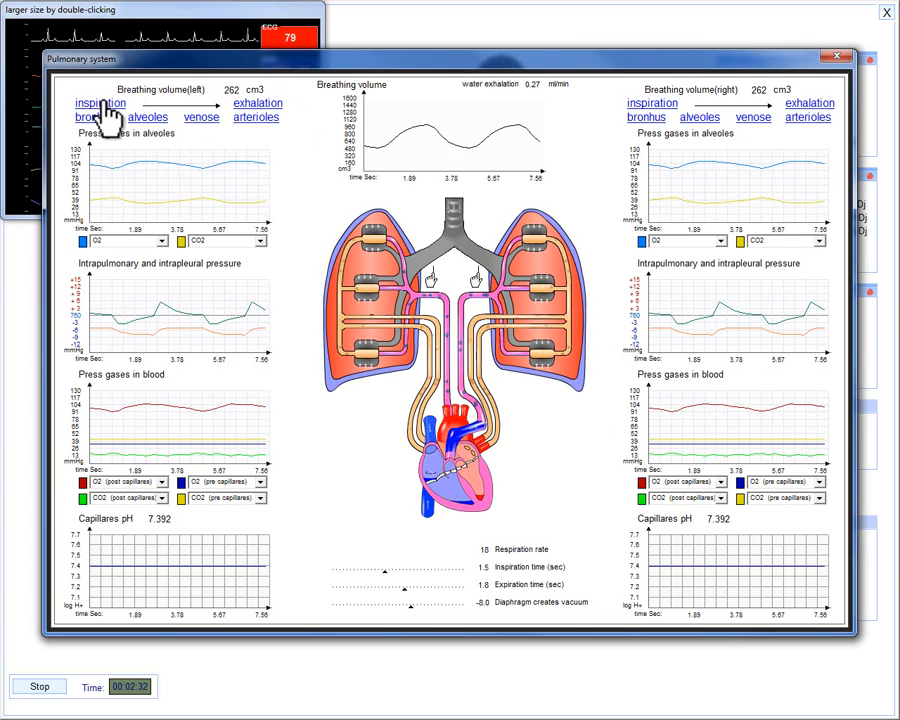
pyautogui.click(99, 103)
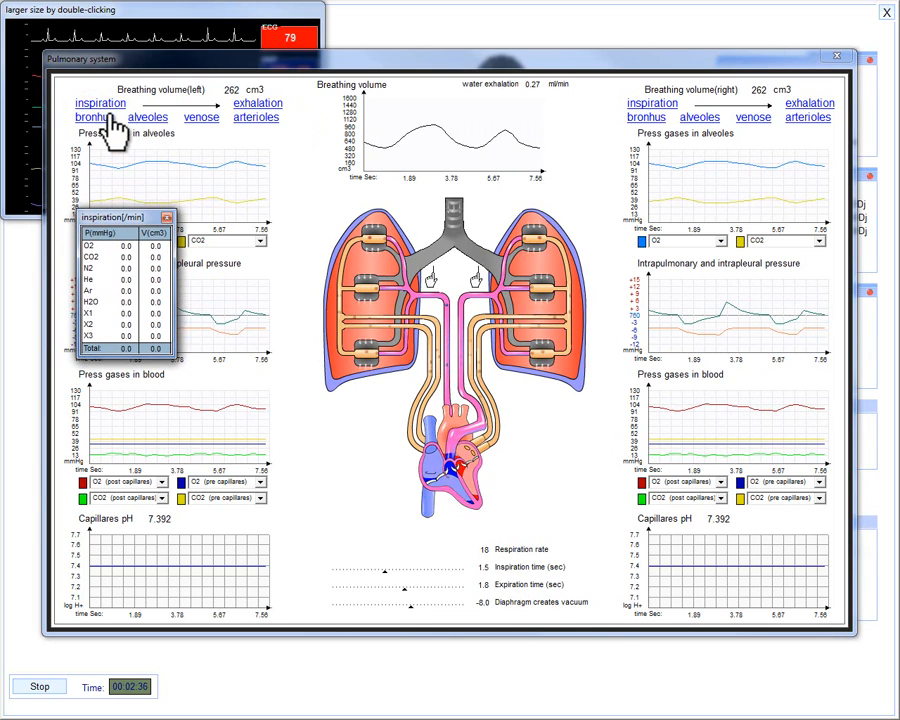
pyautogui.click(91, 117)
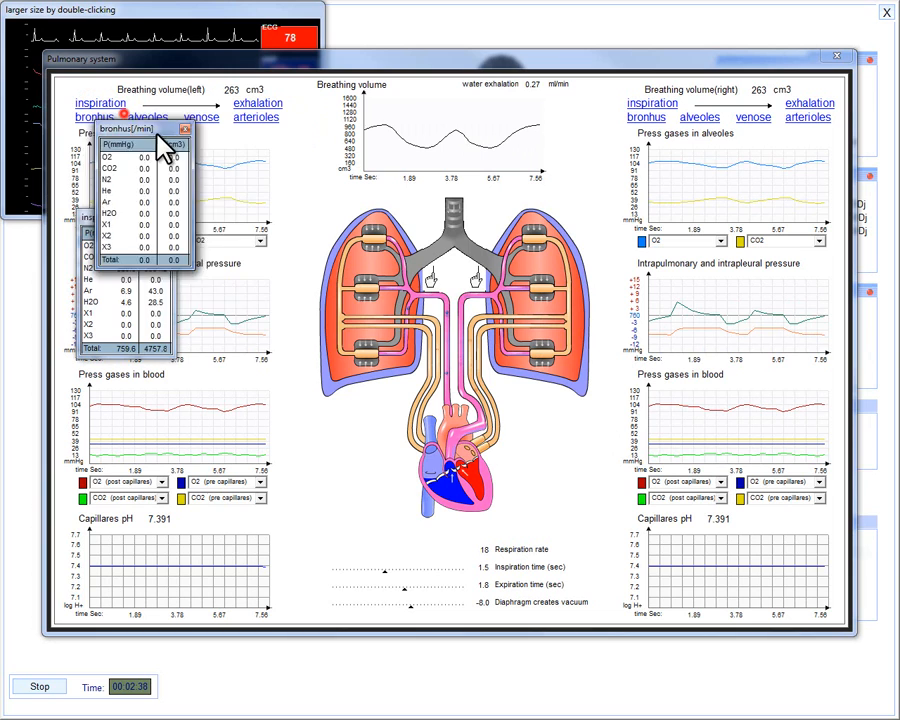
pyautogui.click(147, 117)
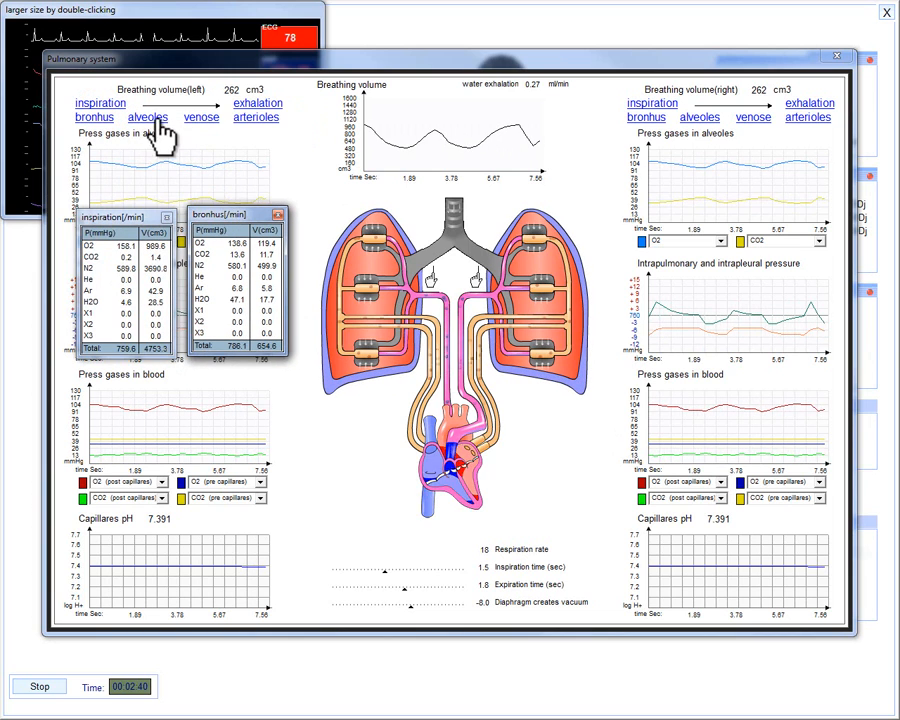
pyautogui.click(147, 117)
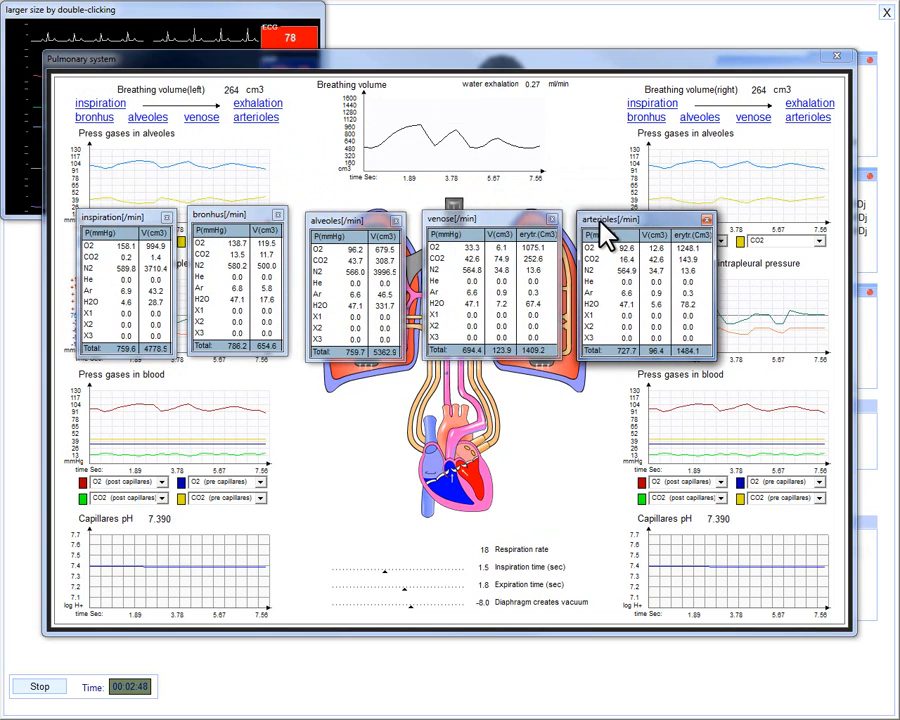
pyautogui.click(257, 103)
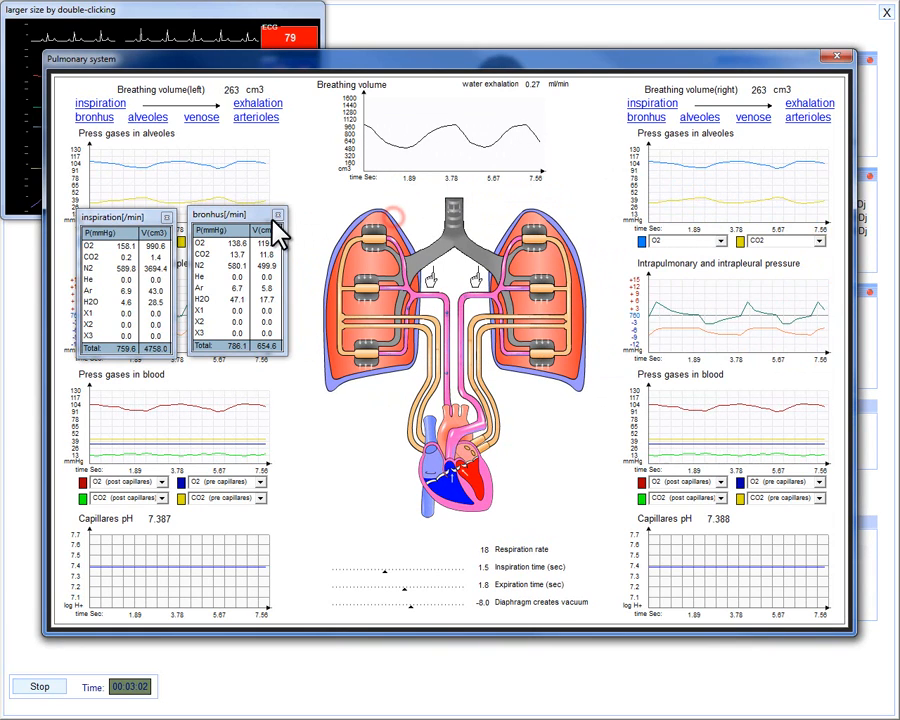
pyautogui.click(277, 215)
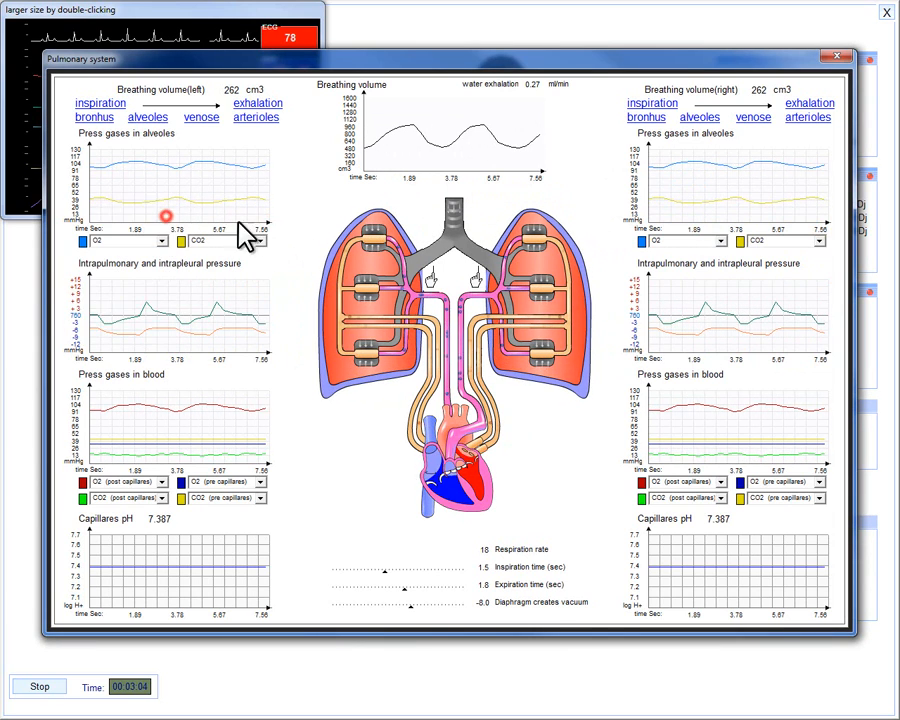
pyautogui.moveTo(315, 240)
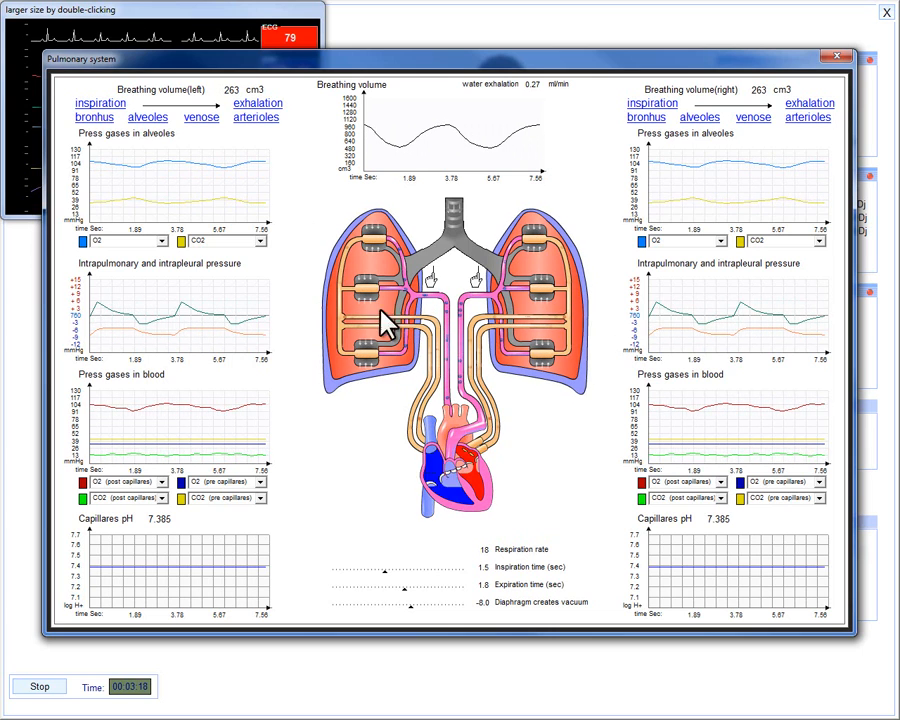
pyautogui.moveTo(390, 588)
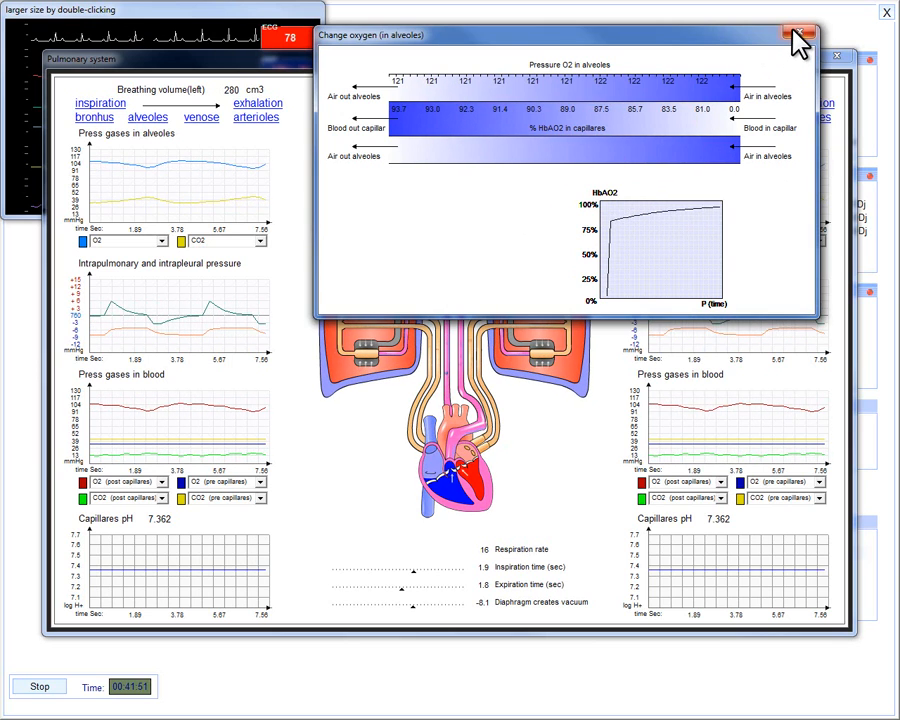
# Close the 'Change oxygen (in alveoles)' dialog, returning to the Pulmonary system window.
pyautogui.click(801, 34)
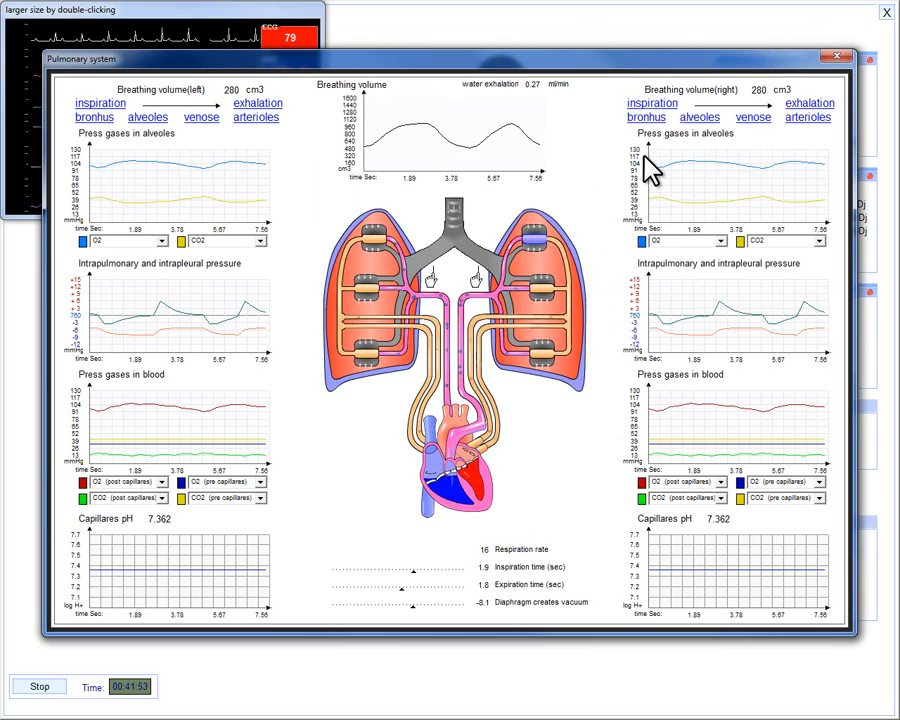